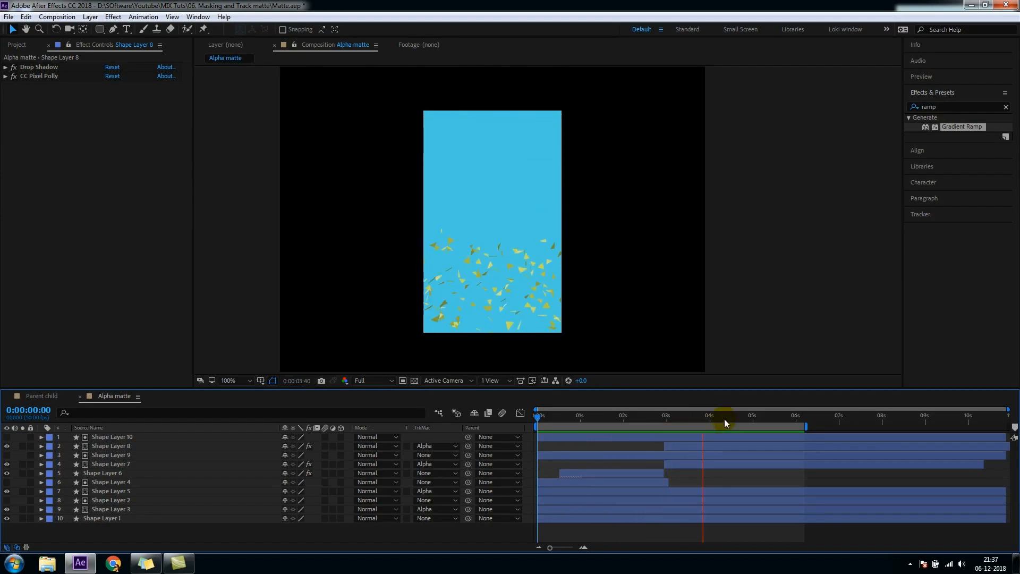
# Step: Create a new 800×600, 50 fps composition and name it 'Alpha matte'
pyautogui.click(751, 415)
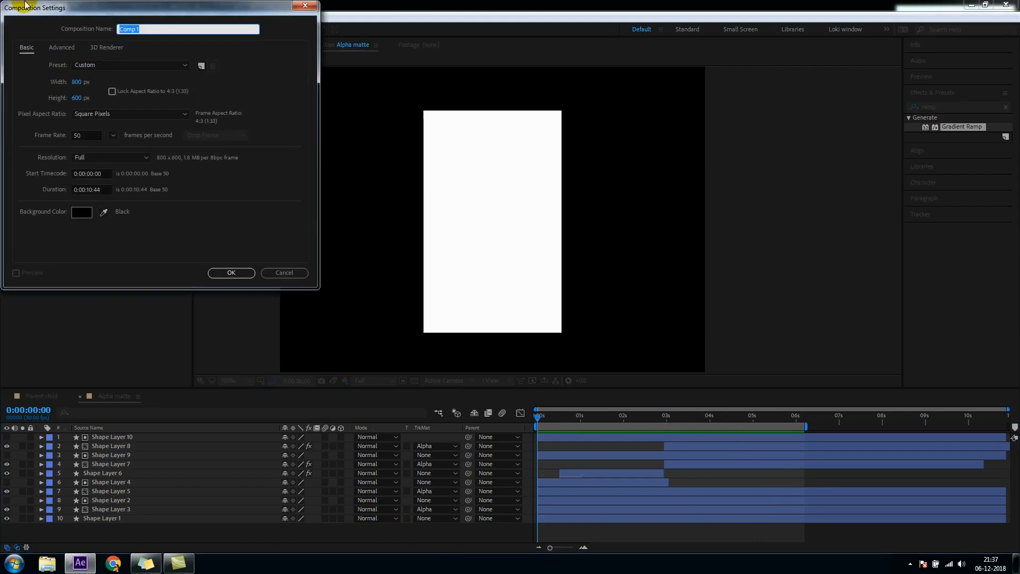
pyautogui.write('Alph')
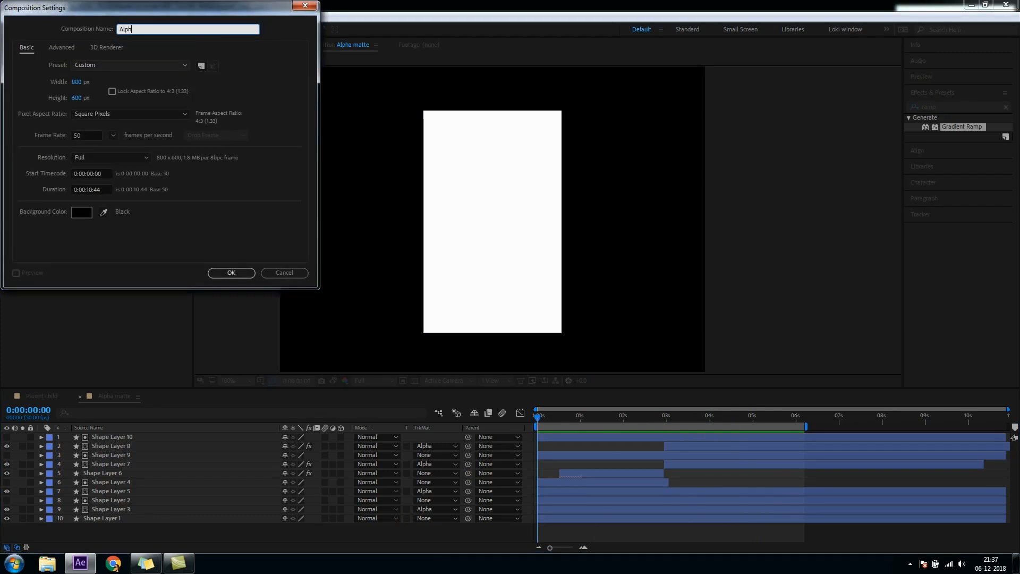
pyautogui.click(231, 273)
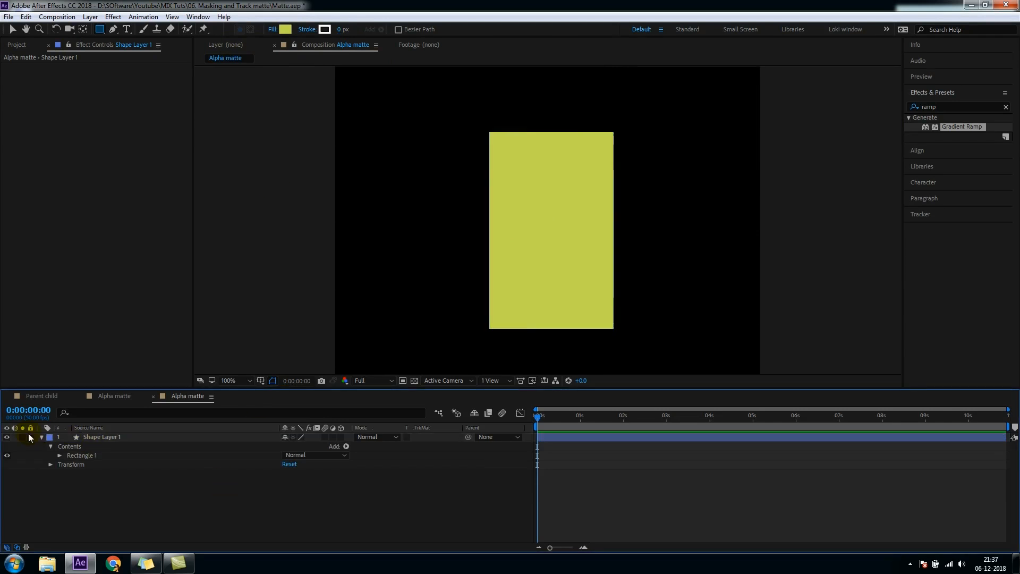
# Step: Rename the yellow rectangle shape layer to 'base'
pyautogui.doubleClick(102, 437)
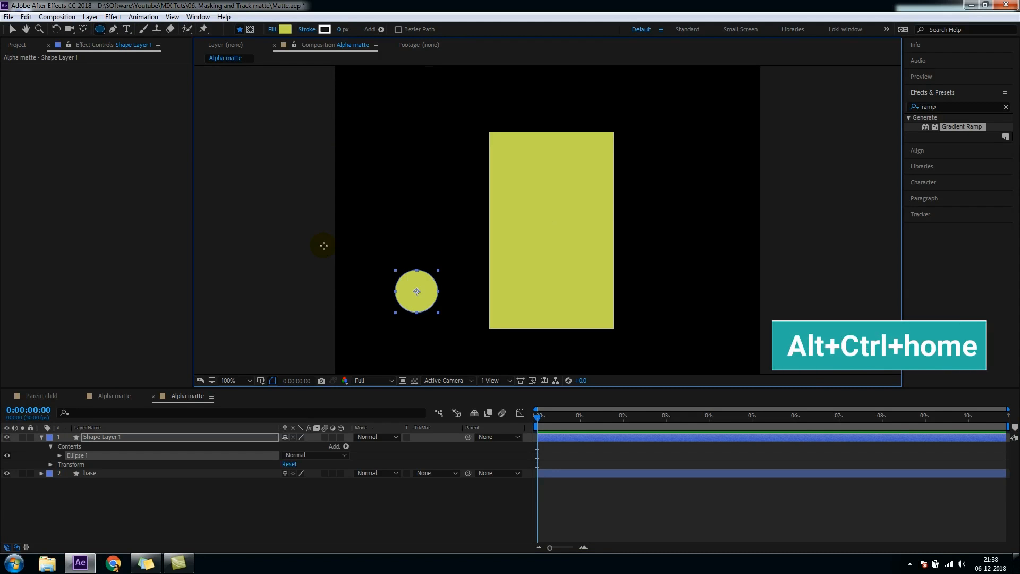
pyautogui.moveTo(223, 171)
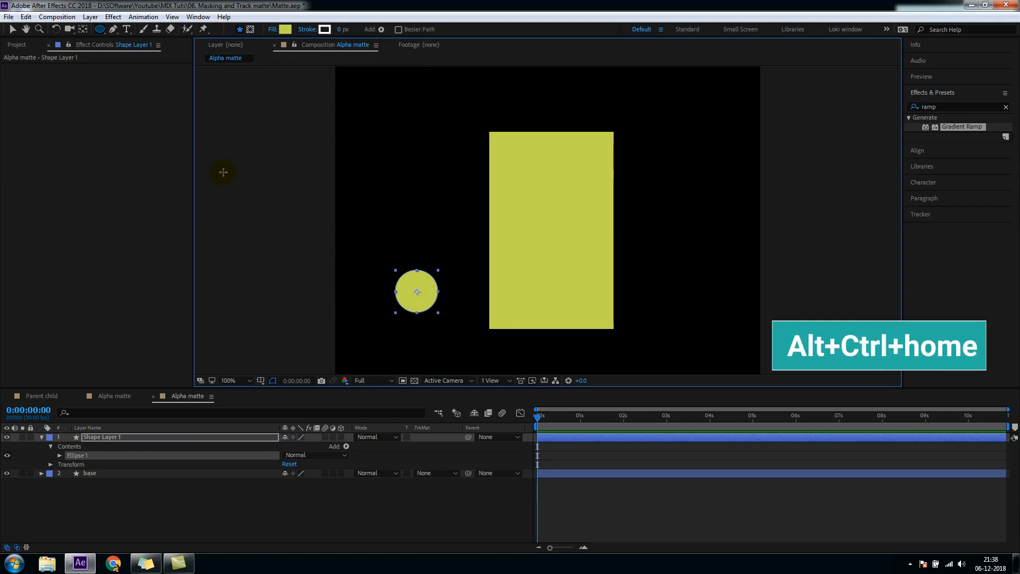
# Step: Duplicate base as 'base 2', rename the circle layer 'Circle', and fill base 2 white
pyautogui.click(89, 473)
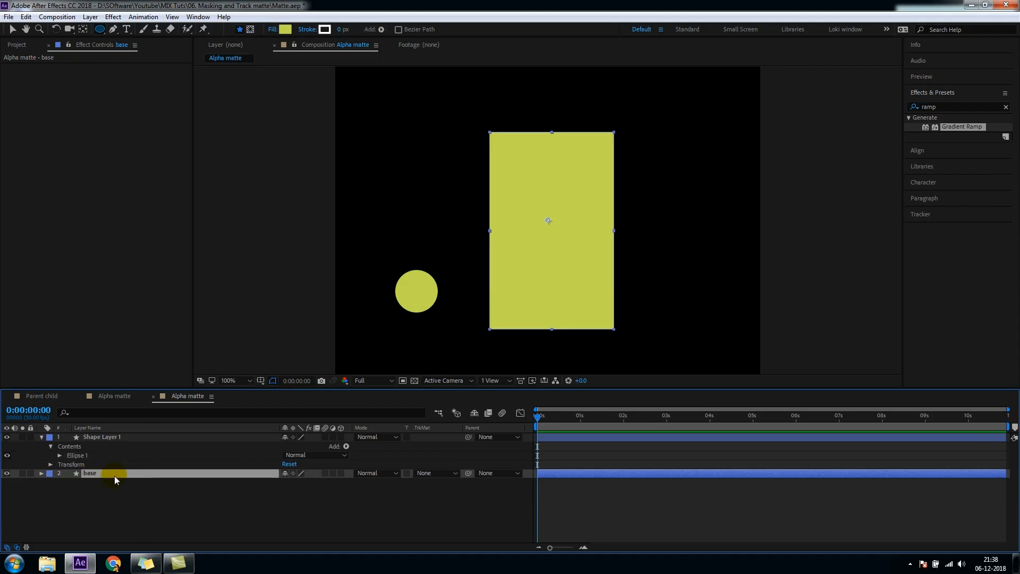
pyautogui.doubleClick(102, 437)
pyautogui.write('Circle')
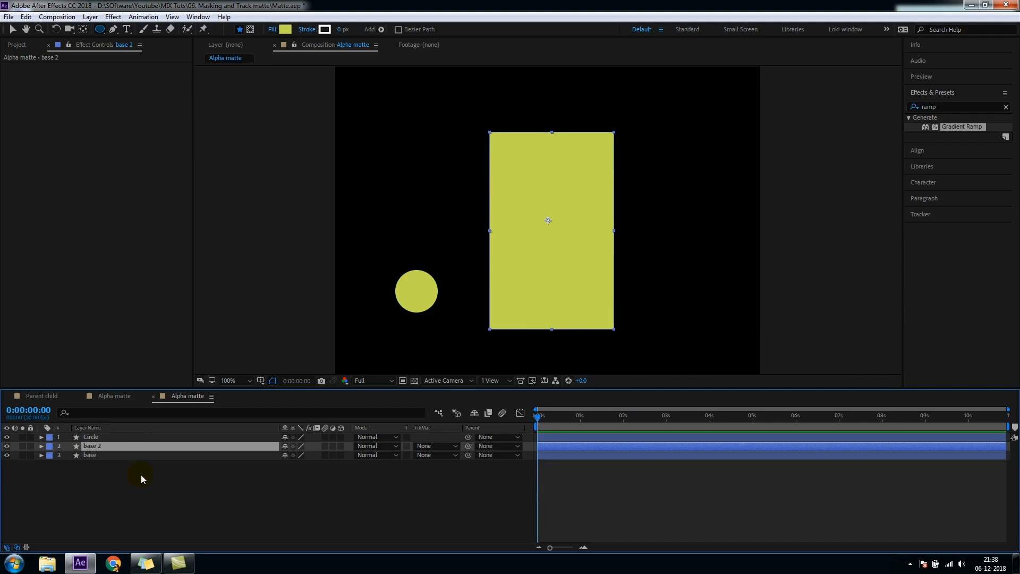
pyautogui.click(285, 30)
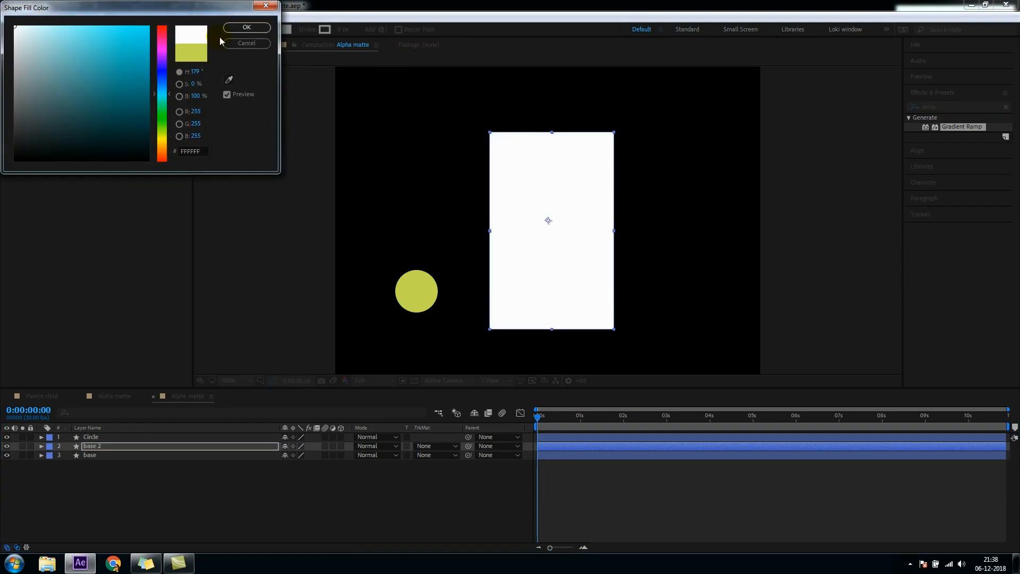
pyautogui.click(246, 27)
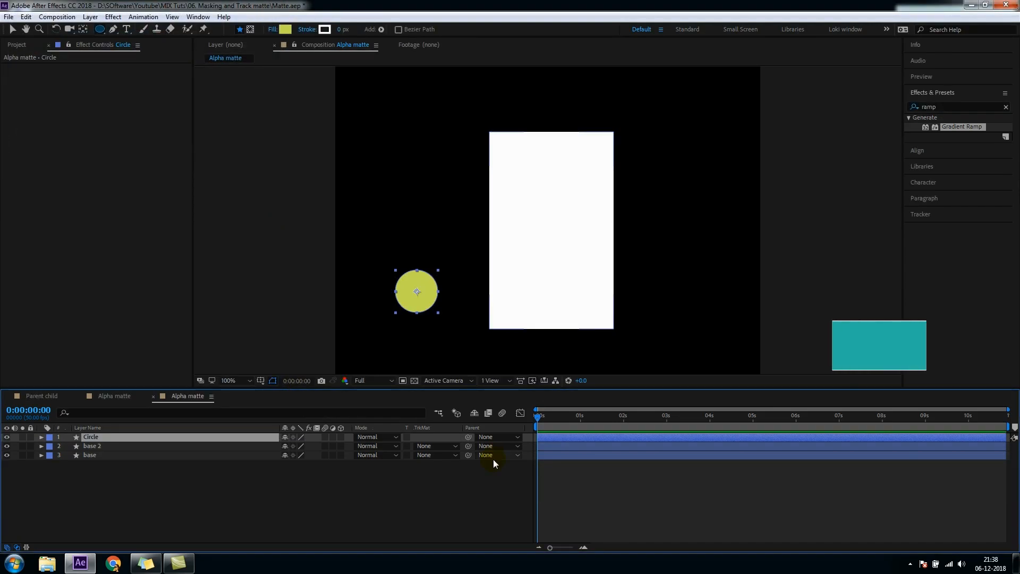
# Step: Keyframe the Circle's Position and Scale, moving it to the rectangle's centre while enlarging it
pyautogui.press('p')
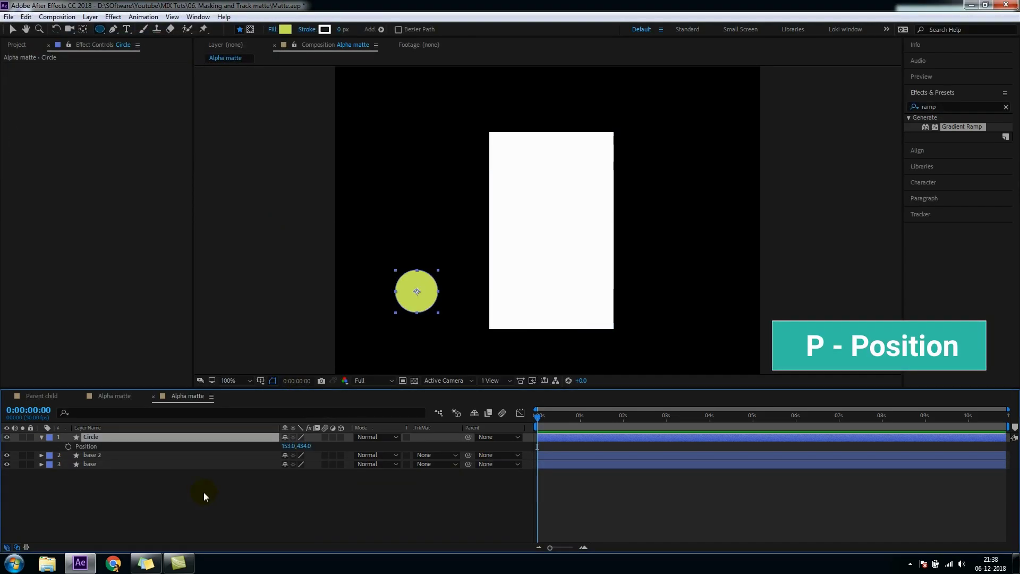
pyautogui.press('shift+s')
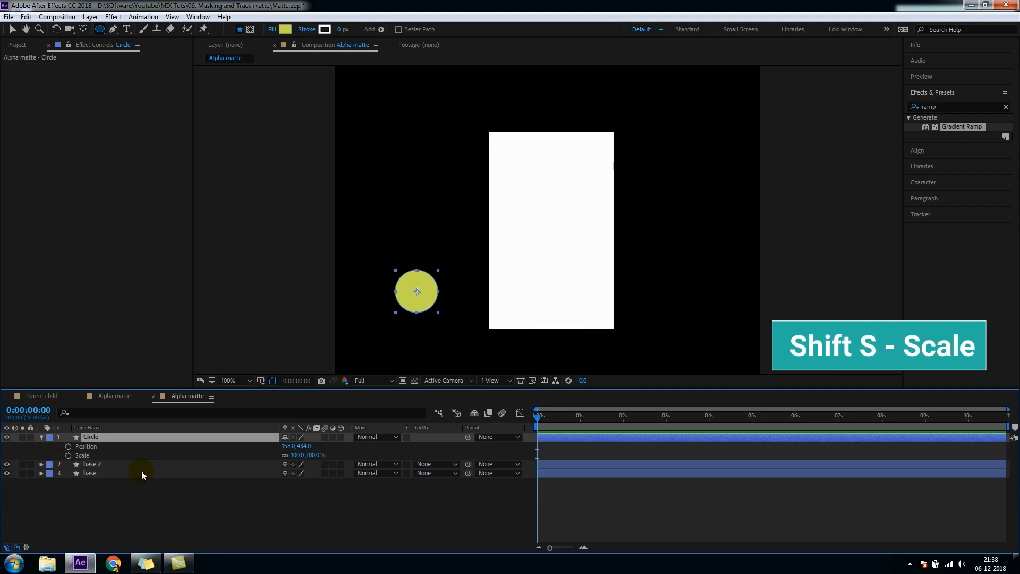
pyautogui.moveTo(88, 454)
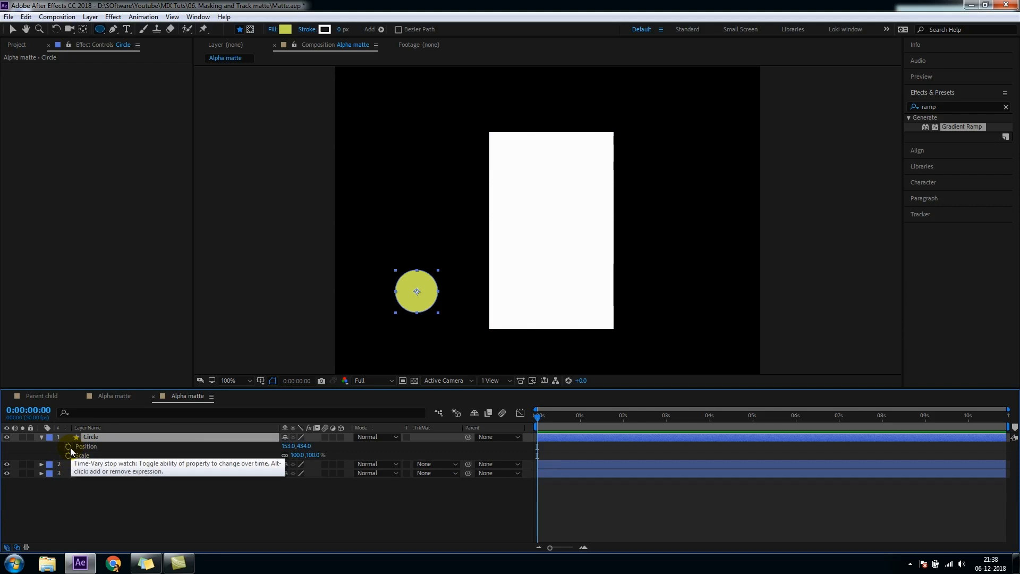
pyautogui.click(69, 446)
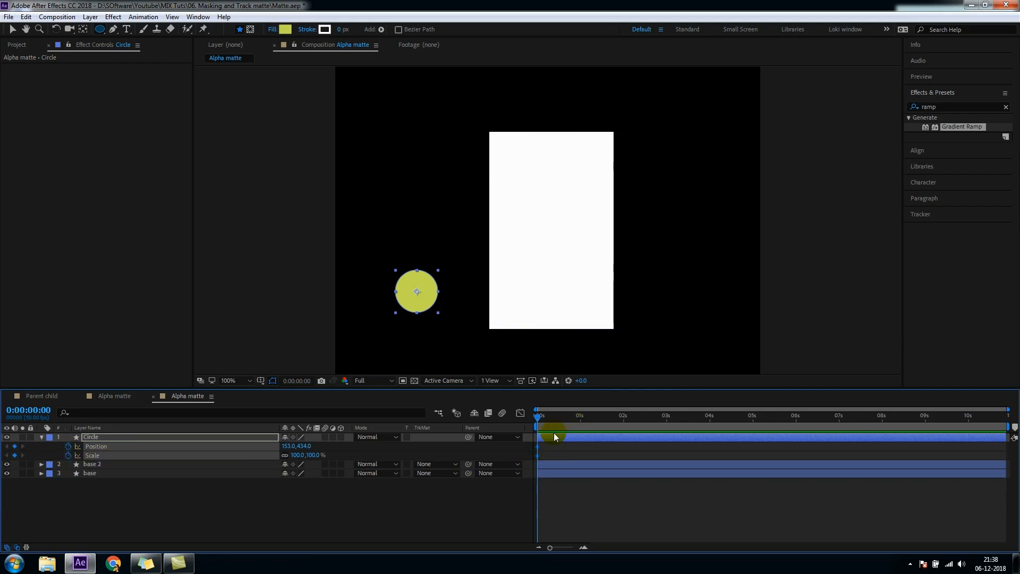
pyautogui.click(568, 415)
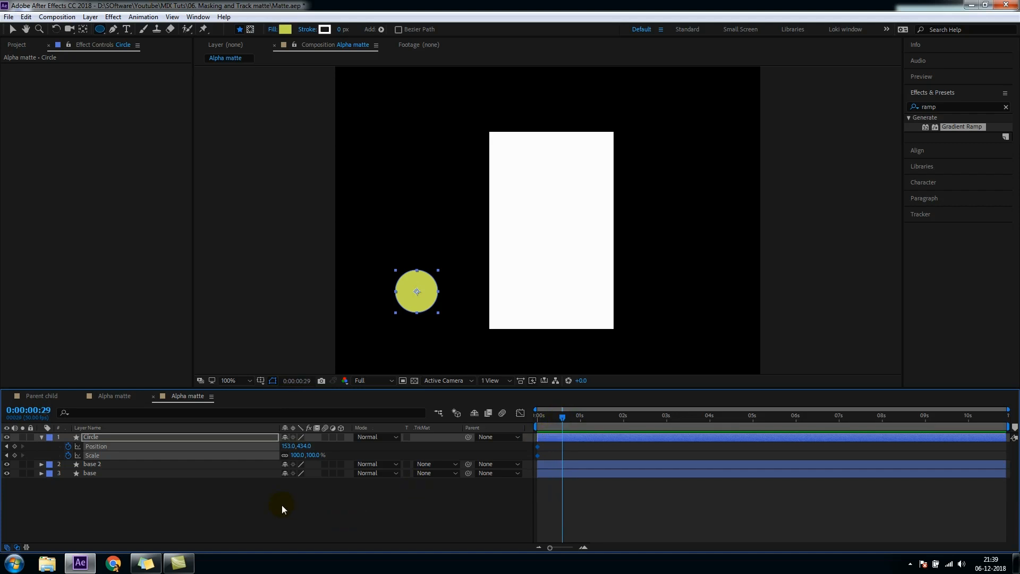
pyautogui.doubleClick(298, 446)
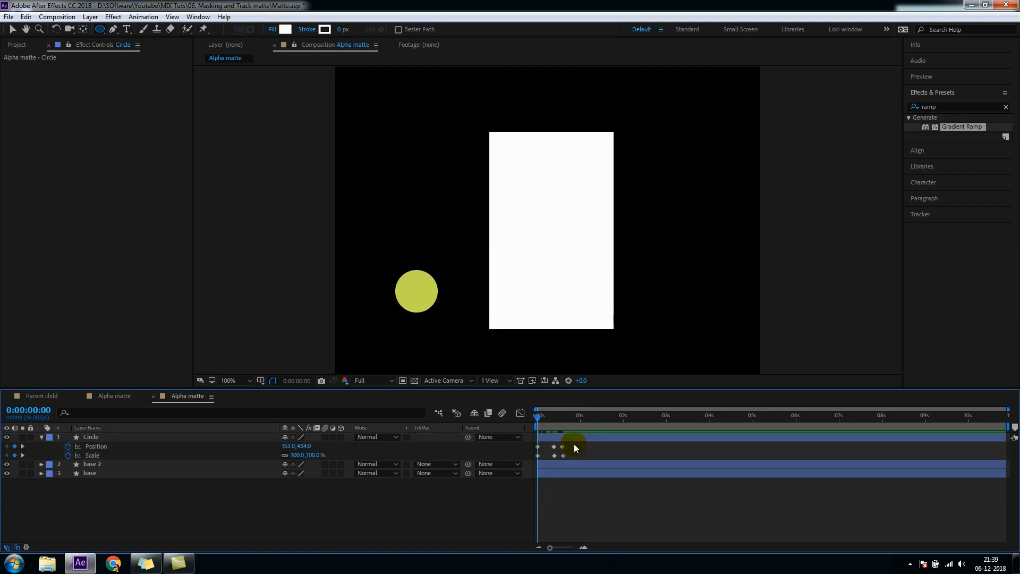
# Step: Apply Easy Ease to the Circle's Scale keyframes and scrub to preview growth to 845%
pyautogui.click(532, 417)
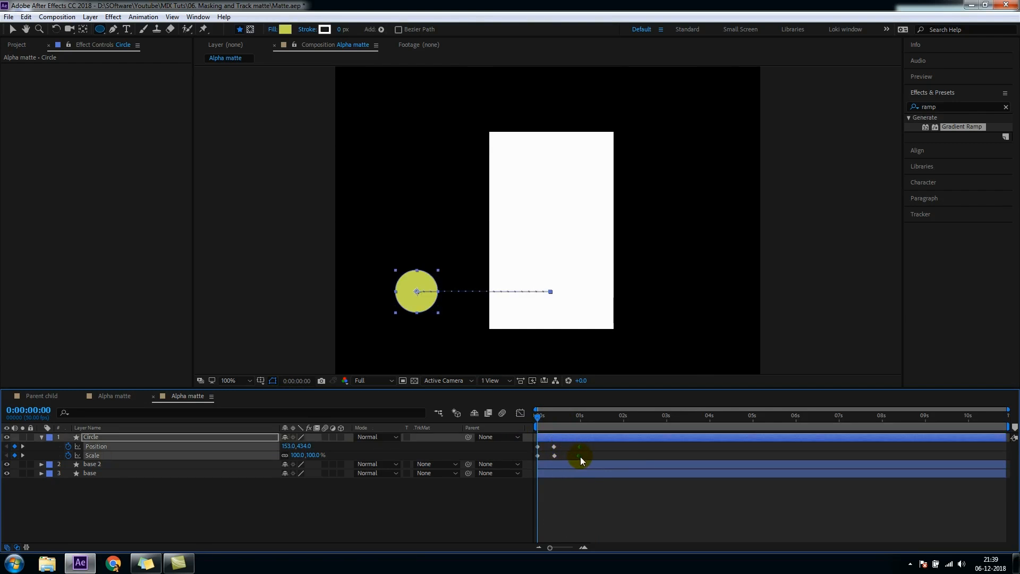
pyautogui.click(581, 415)
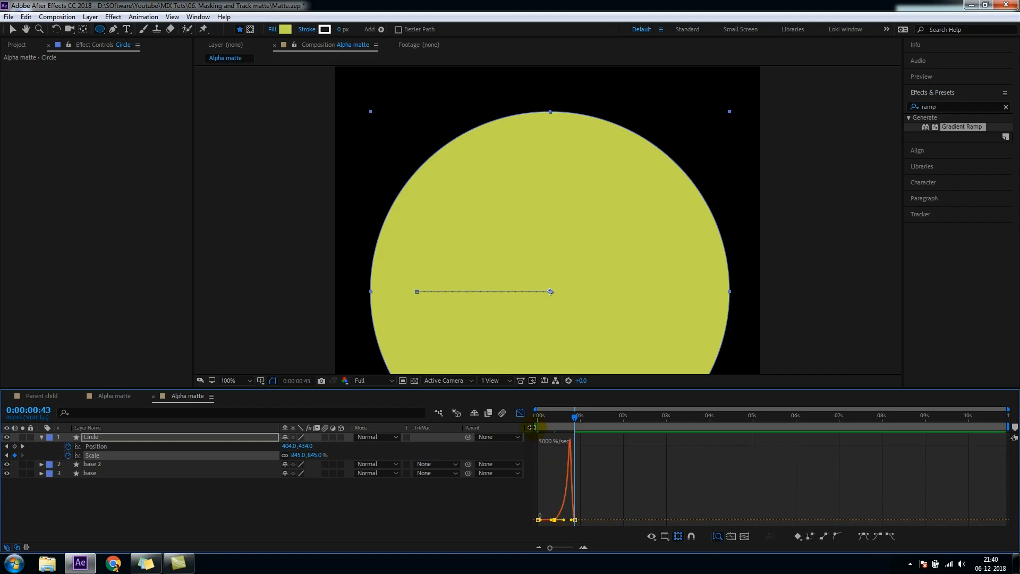
pyautogui.click(538, 415)
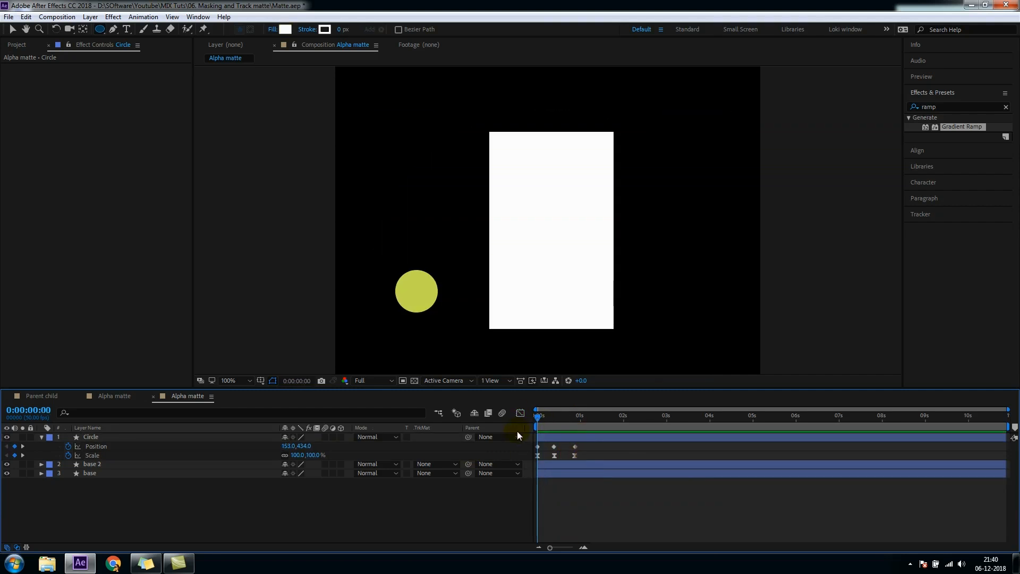
pyautogui.click(585, 416)
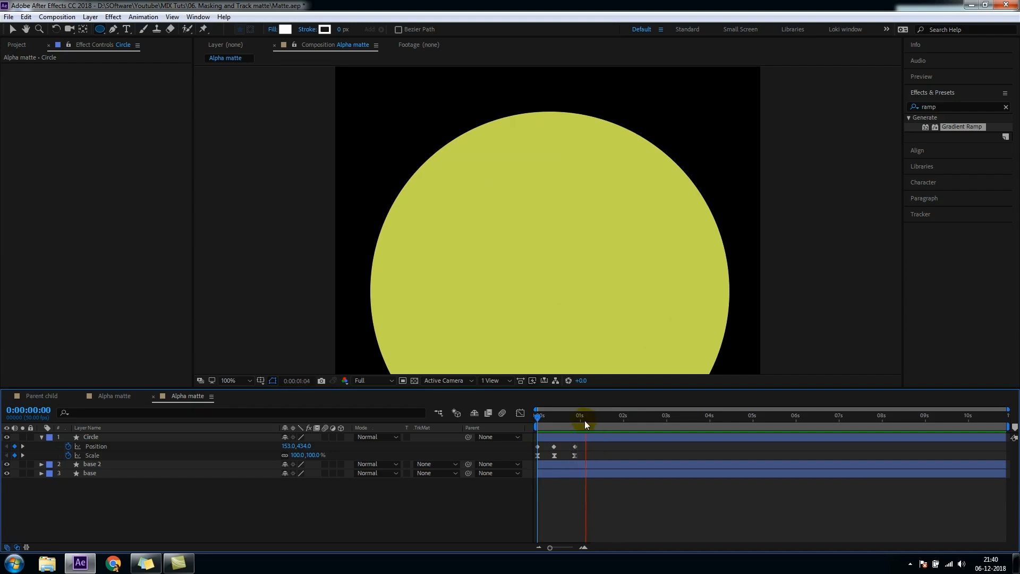
pyautogui.click(580, 415)
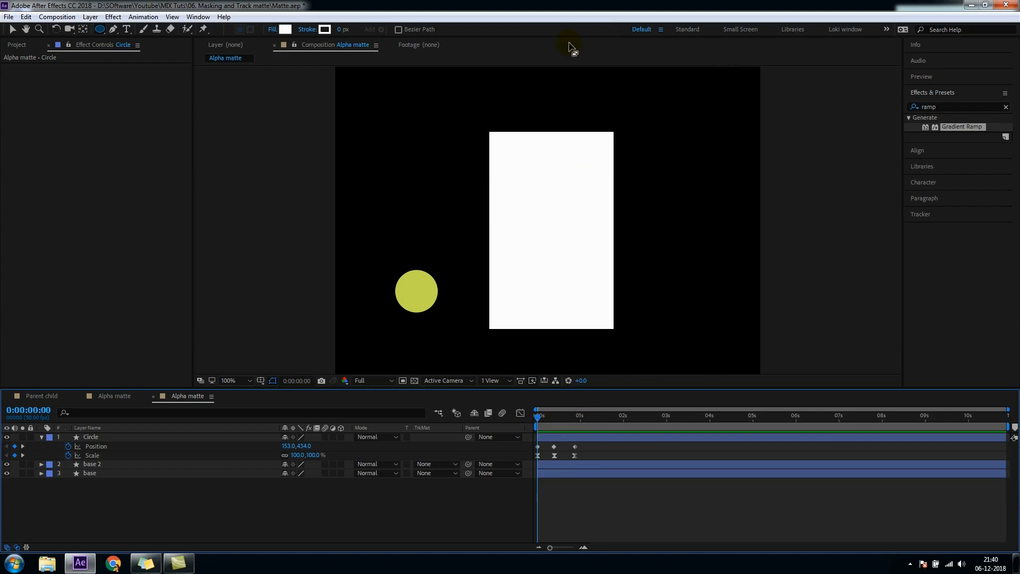
# Step: Set base 2's track matte to Alpha Matte 'Circle' and scrub to check the reveal
pyautogui.click(90, 436)
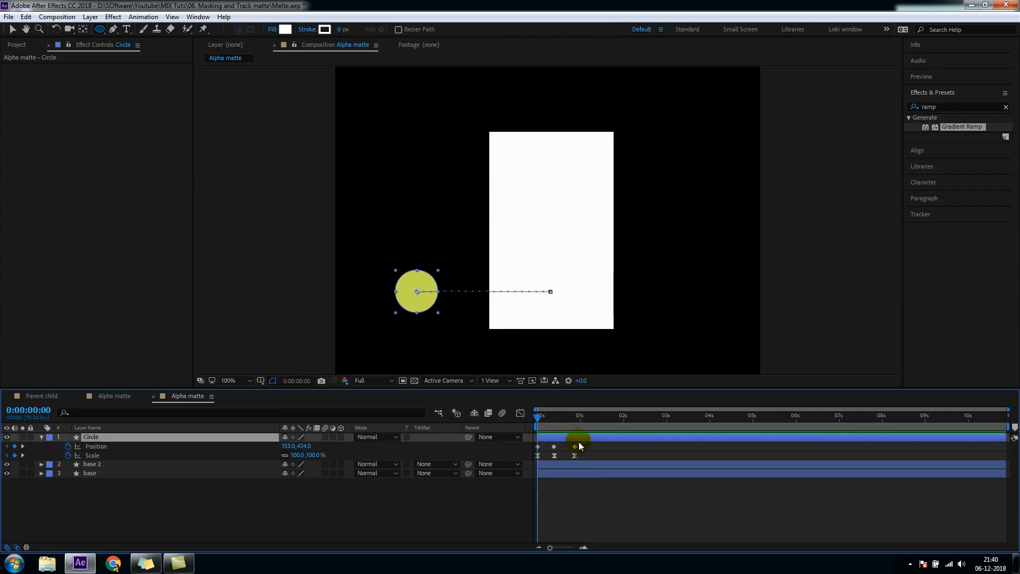
pyautogui.click(93, 464)
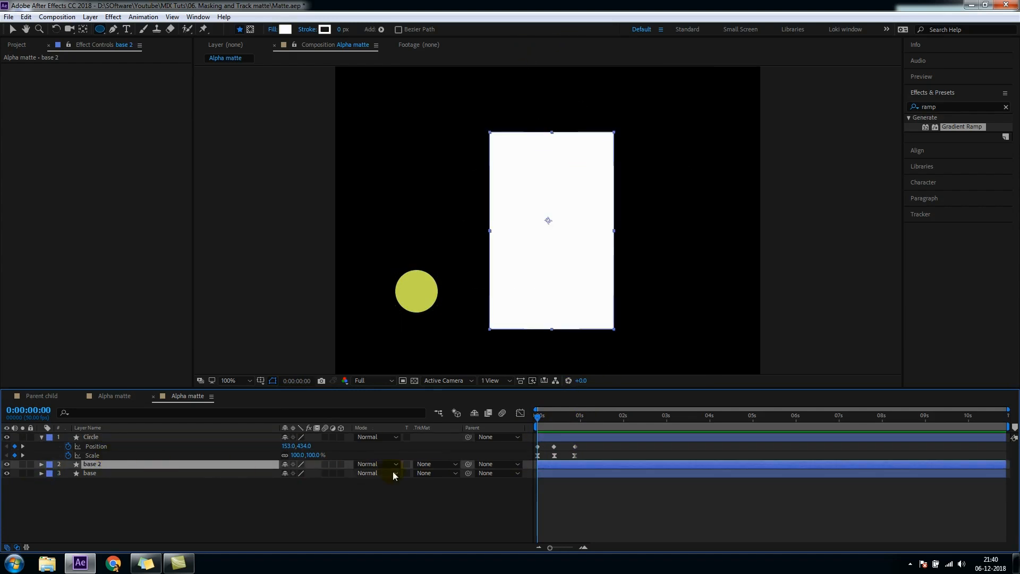
pyautogui.click(436, 464)
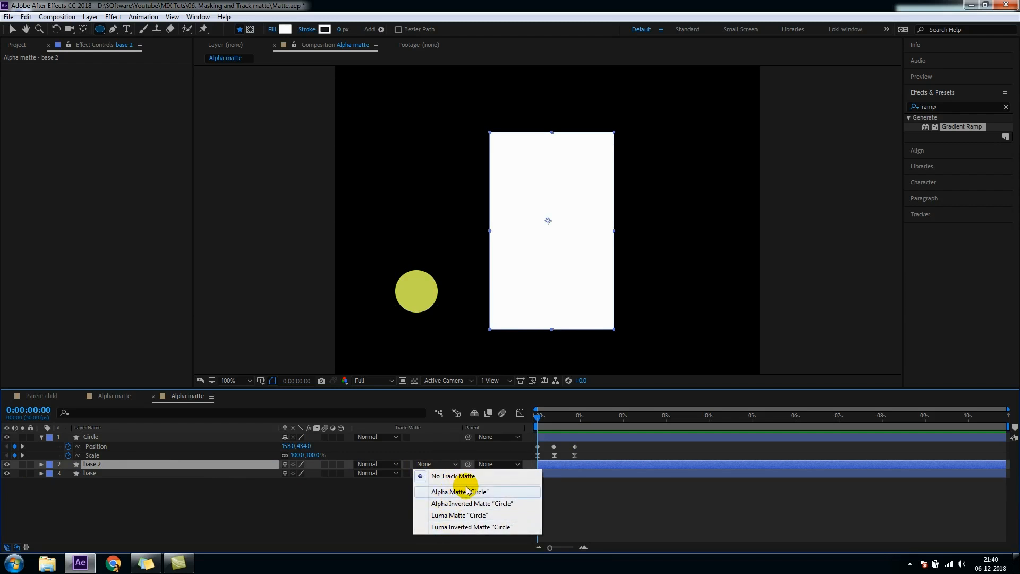
pyautogui.moveTo(484, 503)
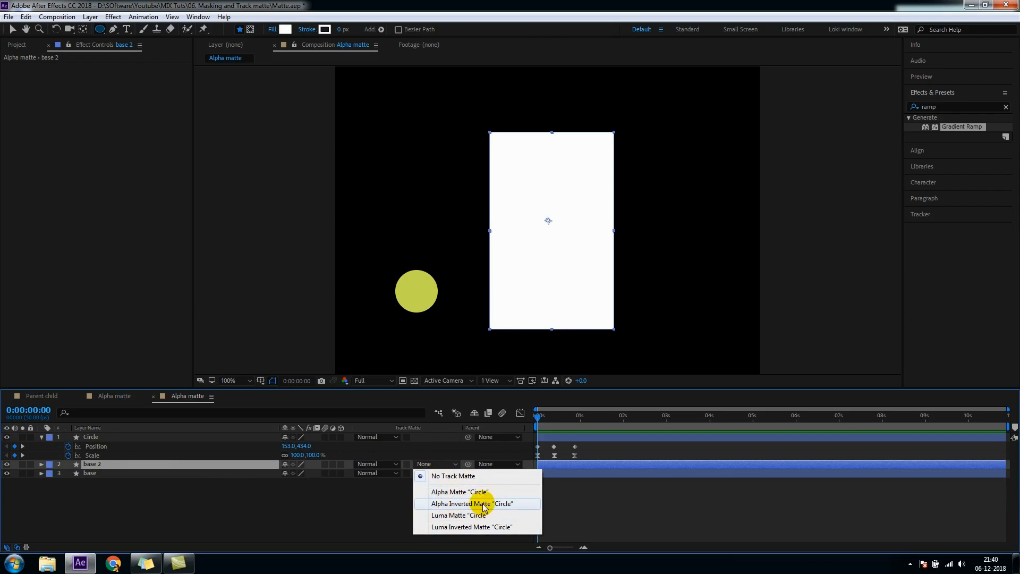
pyautogui.click(458, 491)
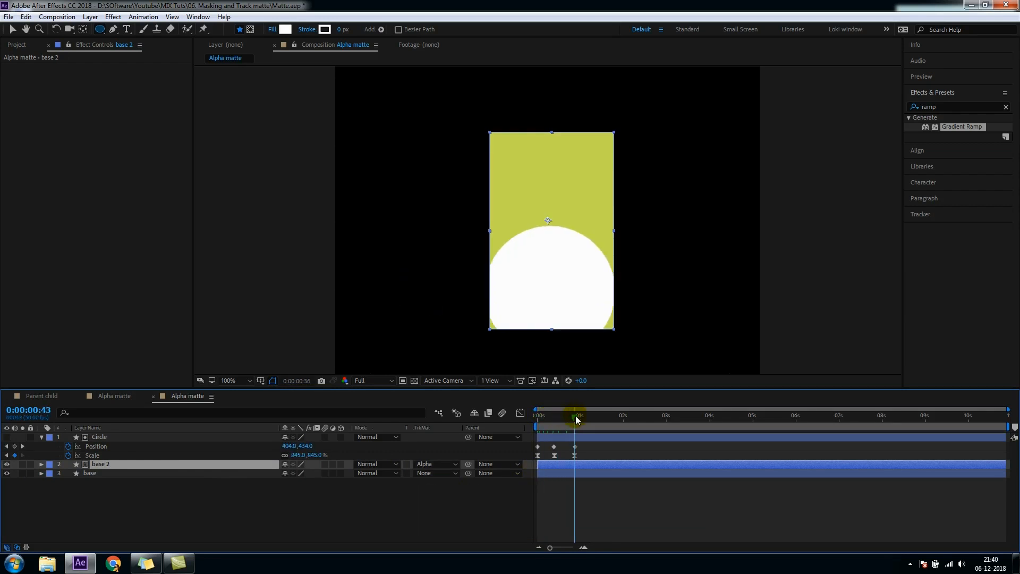
pyautogui.click(538, 415)
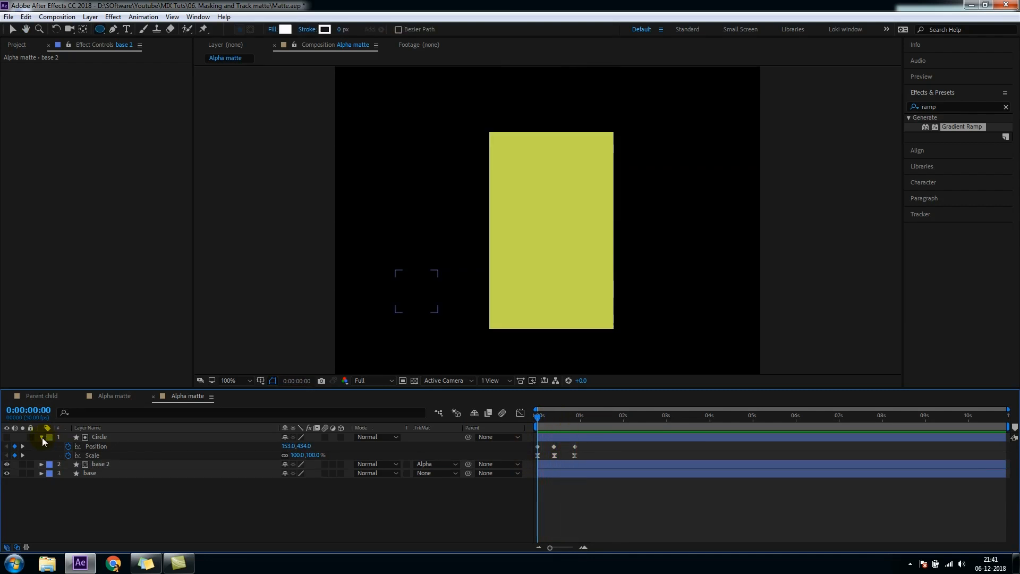
# Step: Duplicate base as base 3, scale it to 100,37%, and move it to the rectangle's top
pyautogui.click(41, 437)
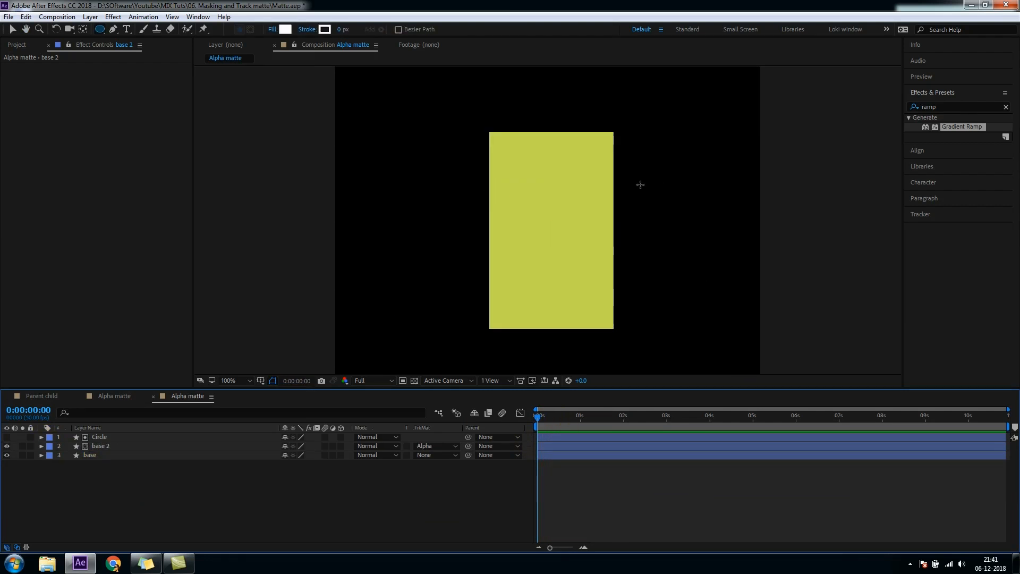
pyautogui.click(90, 455)
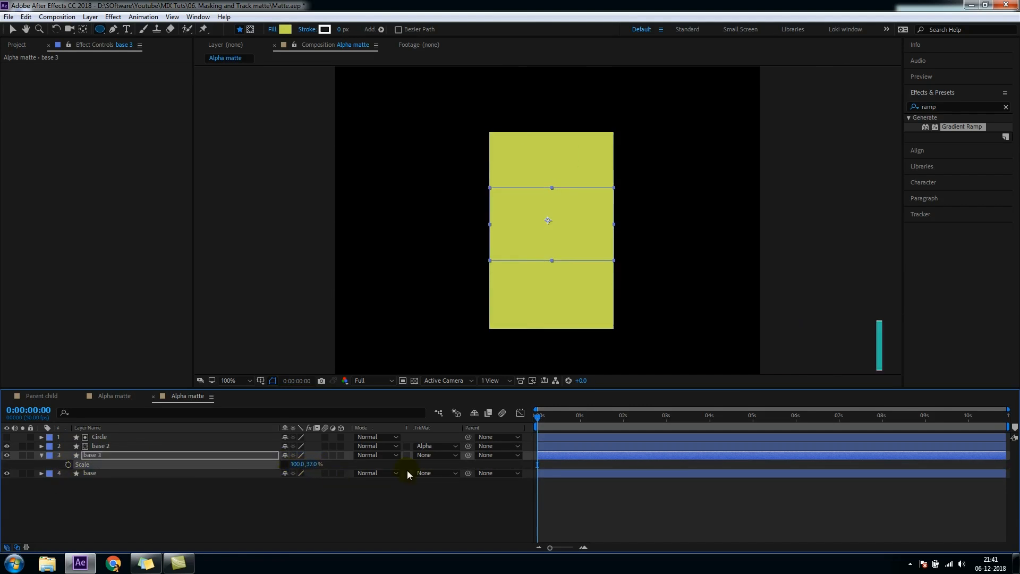
pyautogui.press('p')
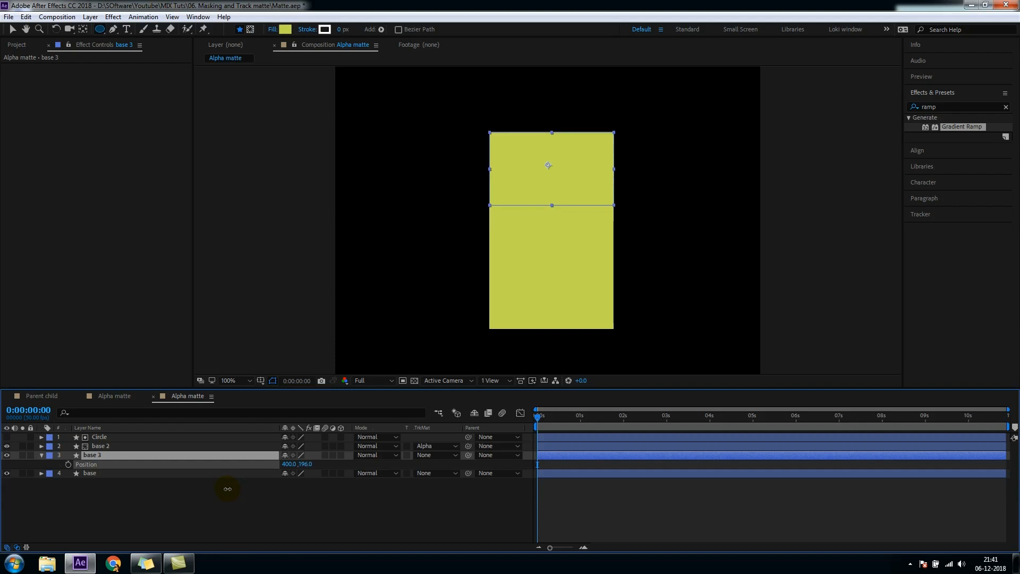
# Step: Change base 3's fill colour to light blue in the Shape Fill Color dialog
pyautogui.click(286, 29)
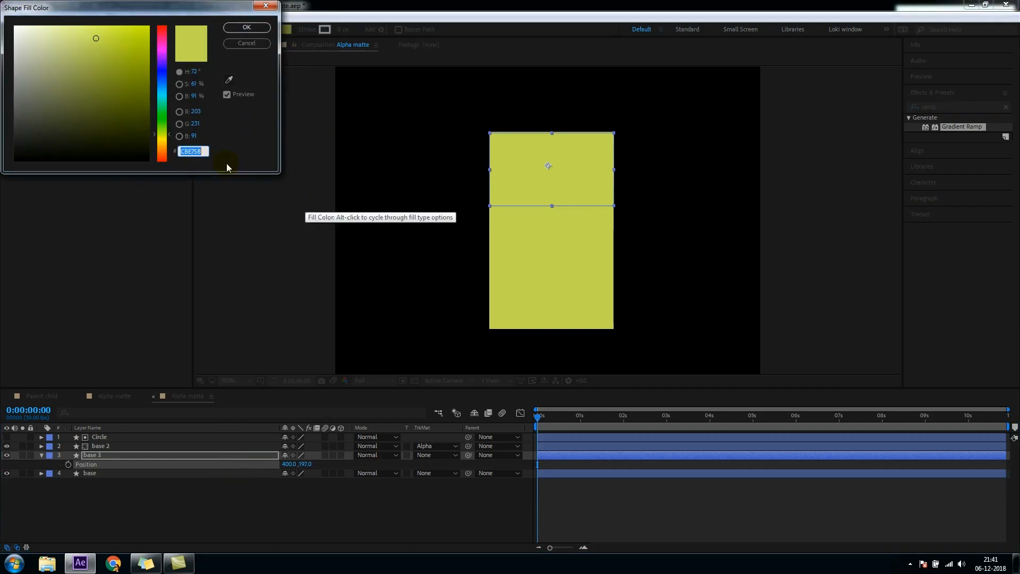
pyautogui.click(6, 17)
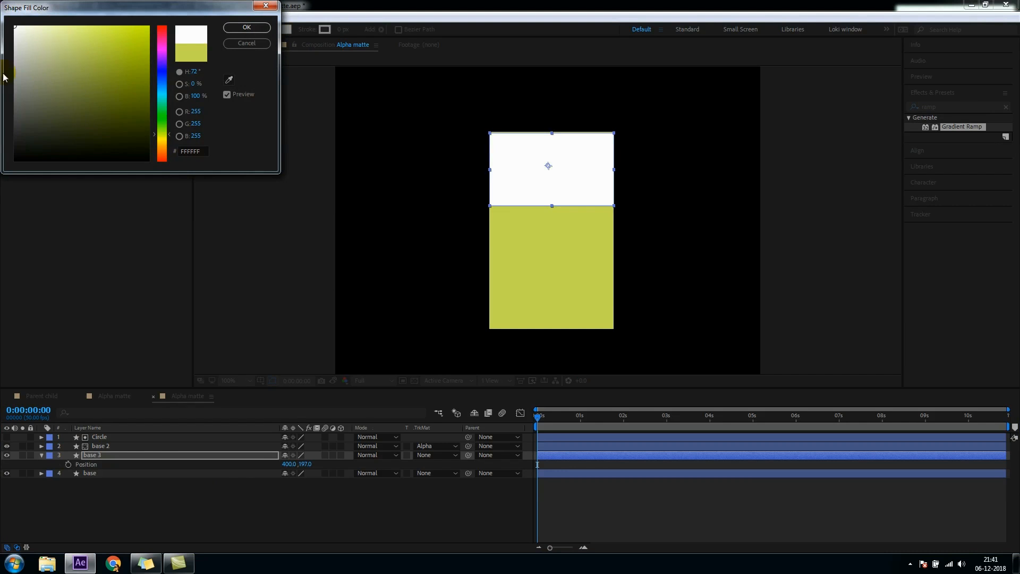
pyautogui.click(127, 90)
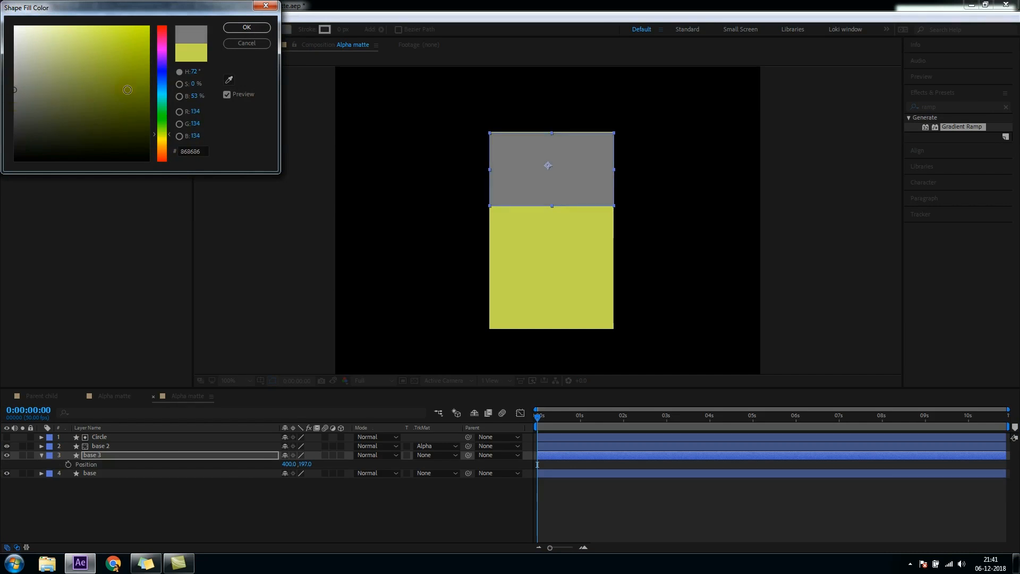
pyautogui.click(162, 47)
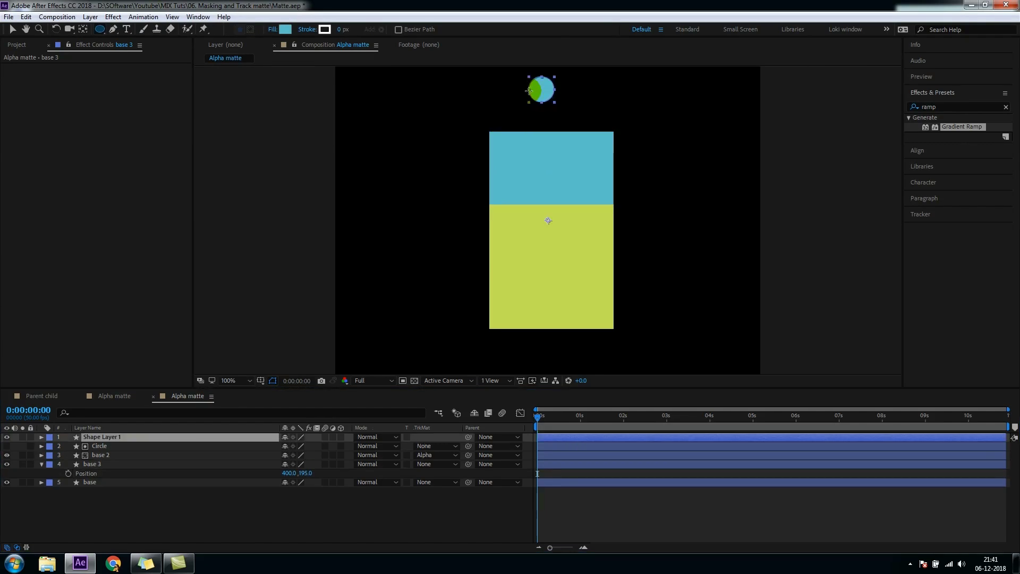
# Step: Keyframe Shape Layer 1's Position and Scale in the first second, moving the circle down
pyautogui.click(41, 437)
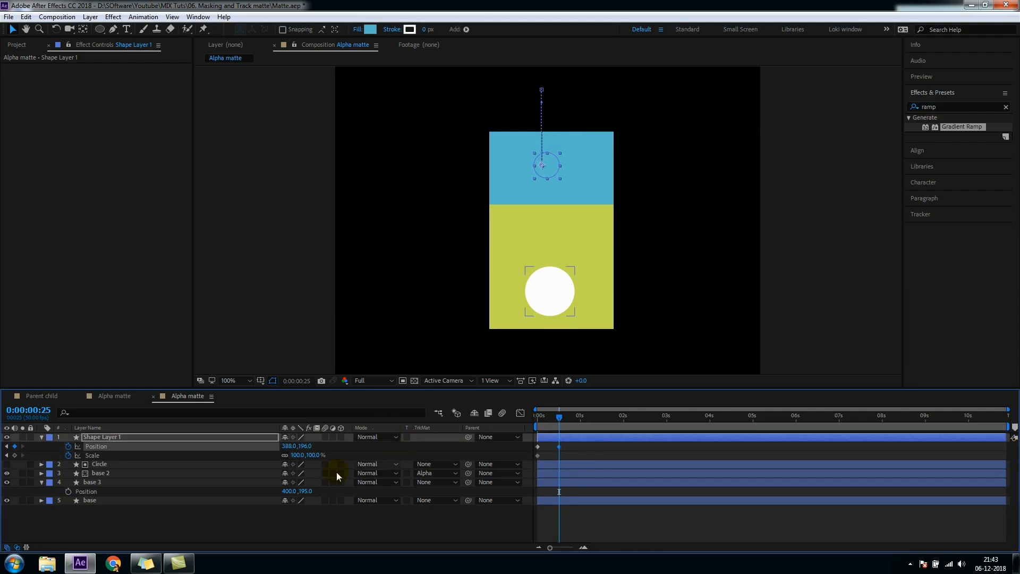
pyautogui.click(306, 446)
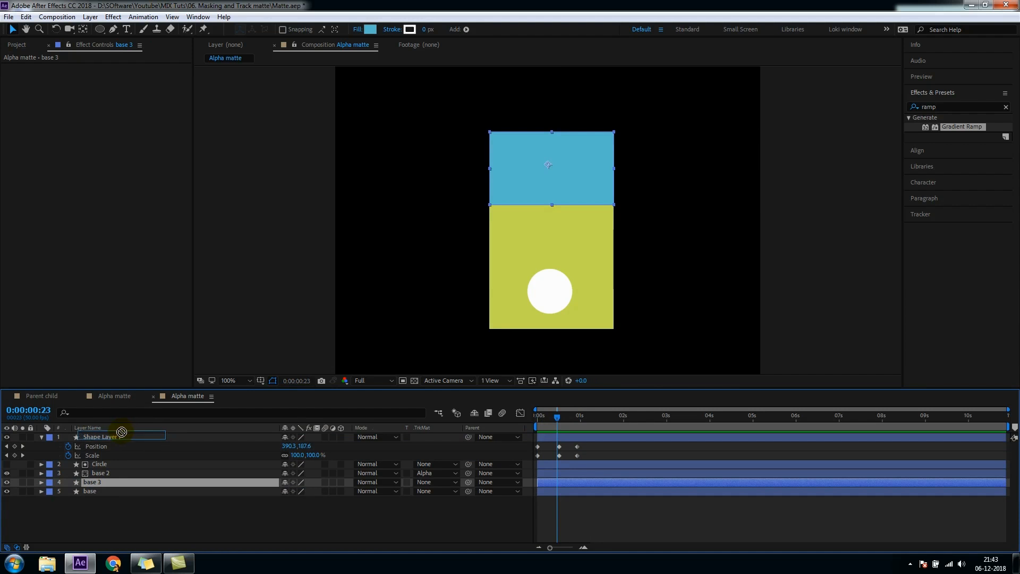
# Step: Make base 3 the alpha matte for Shape Layer 1 and offset both layers' start times
pyautogui.doubleClick(101, 437)
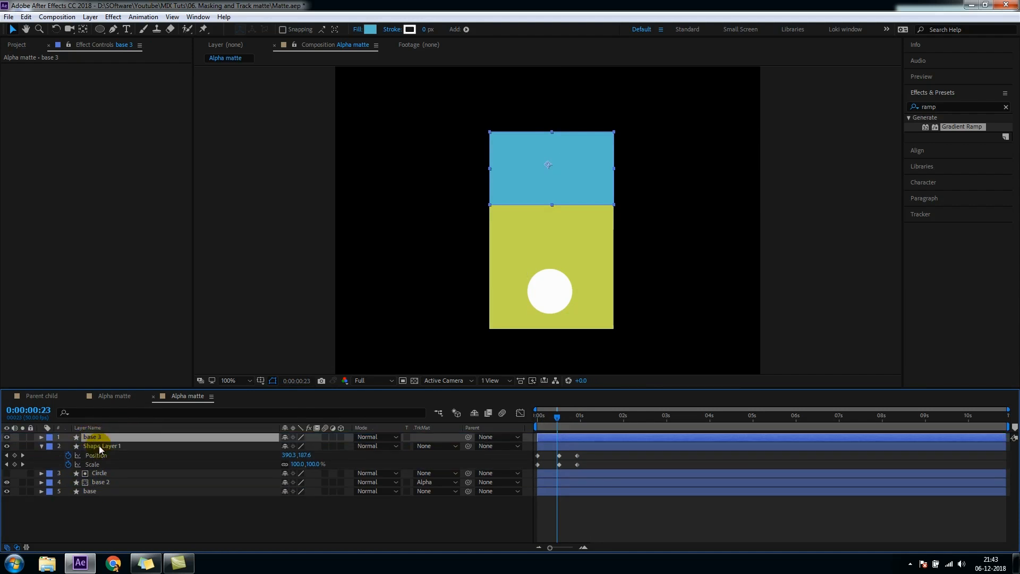
pyautogui.click(442, 446)
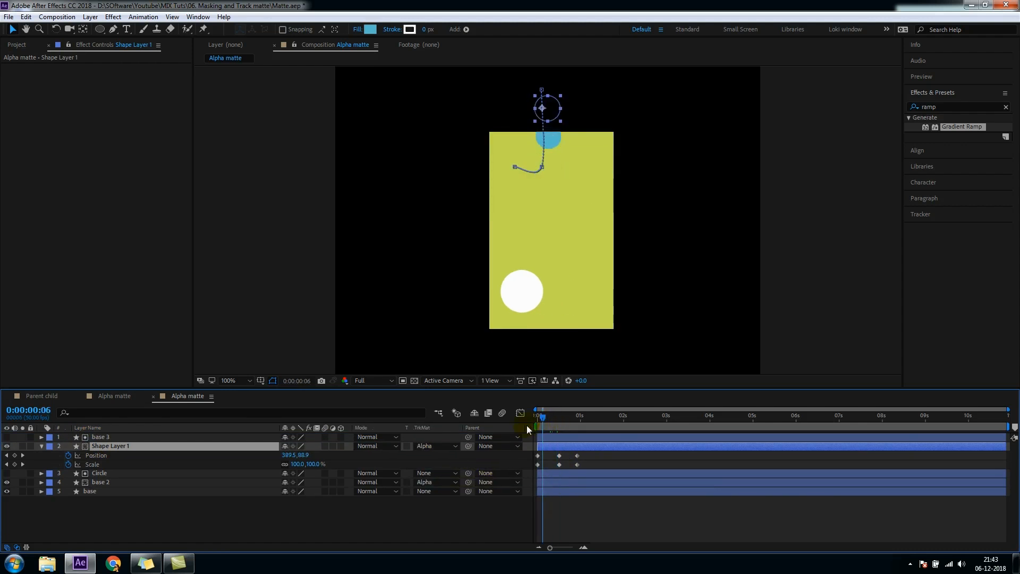
pyautogui.click(539, 415)
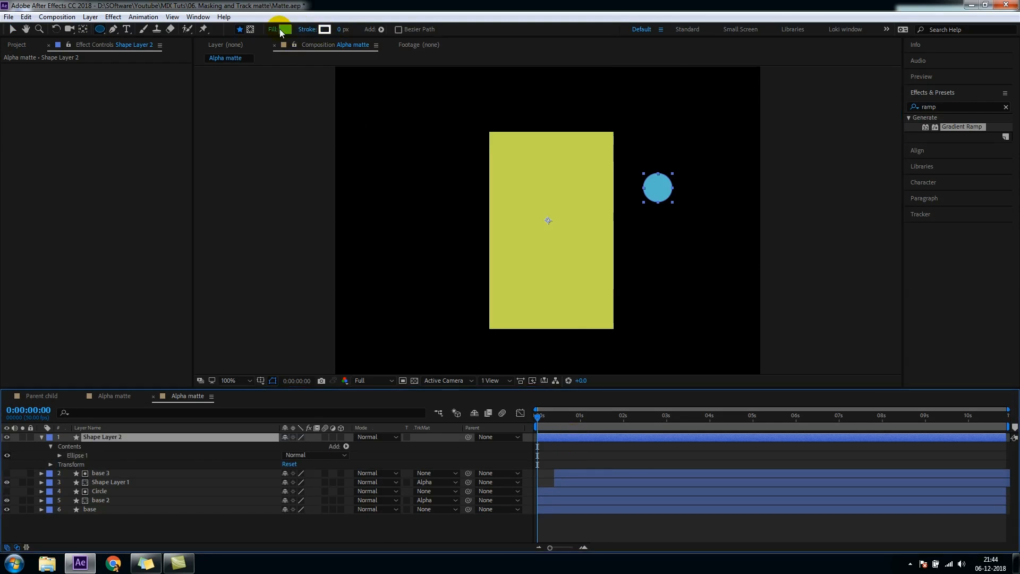
# Step: Fill the new circle yellow and reveal its Position property for keyframing
pyautogui.click(282, 29)
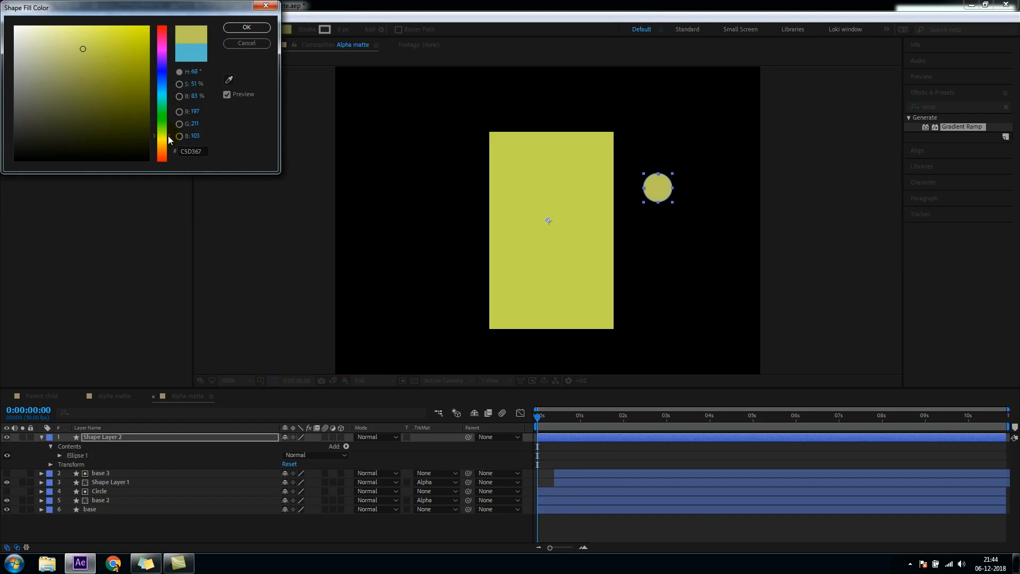
pyautogui.click(246, 27)
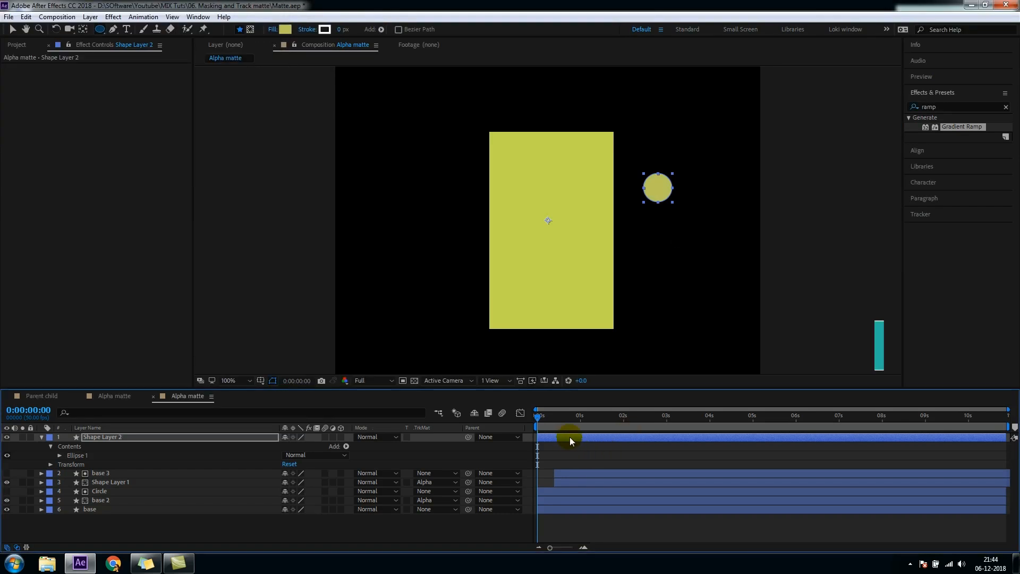
pyautogui.press('alt+ctrl+home')
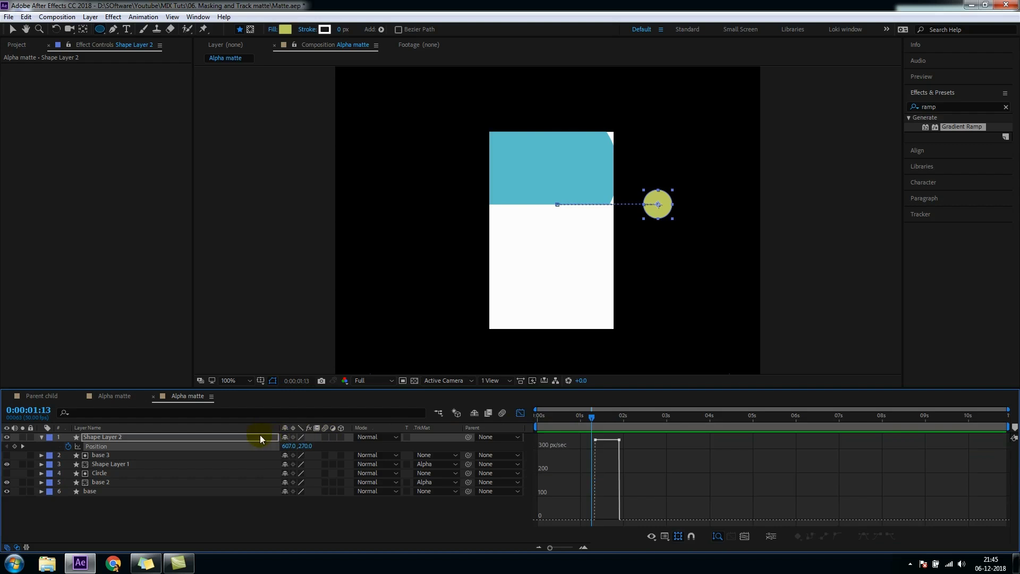
# Step: Apply Easy Ease to the circle's Position keyframes and jump to a later frame
pyautogui.click(772, 537)
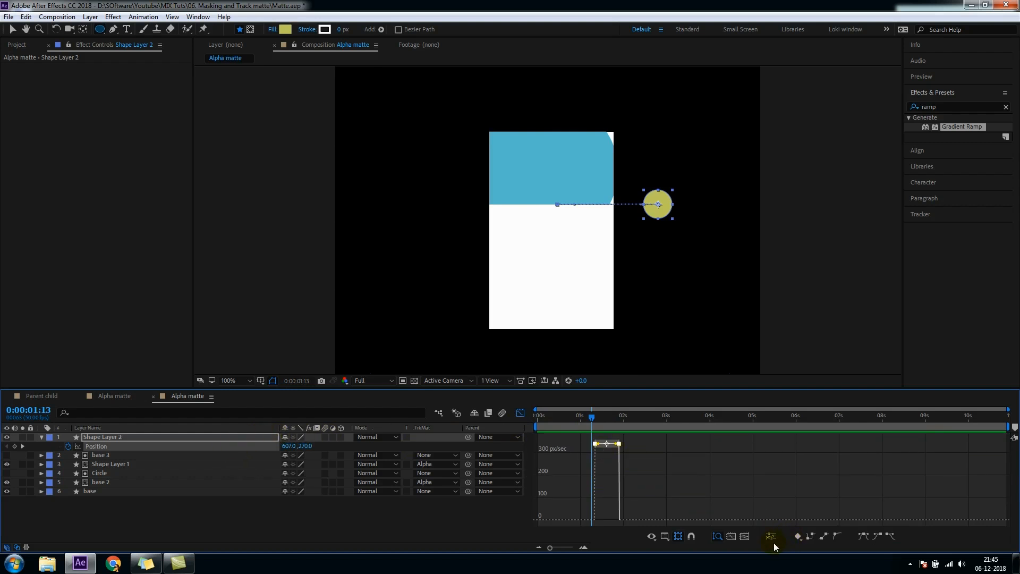
pyautogui.moveTo(867, 537)
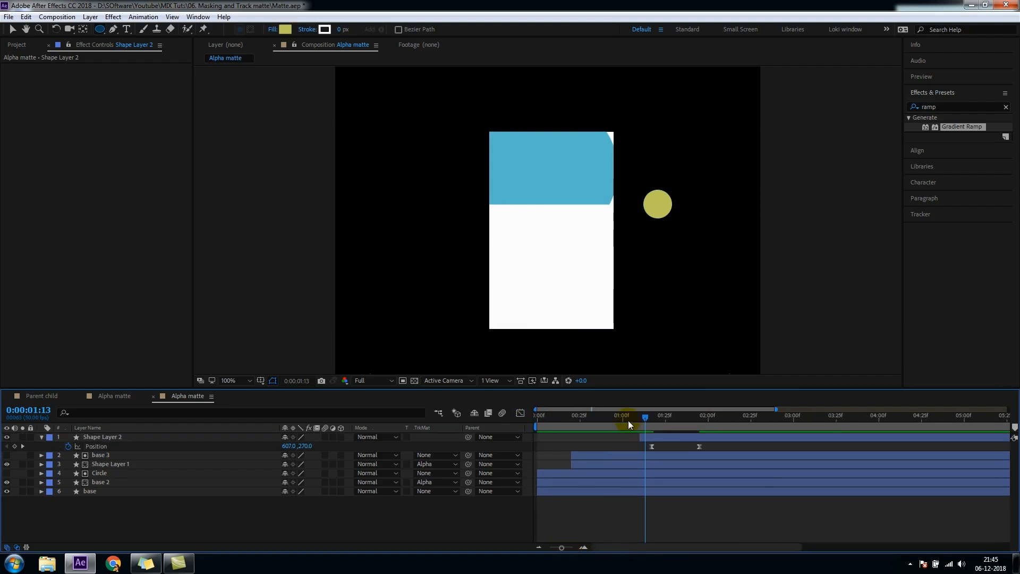
pyautogui.click(536, 415)
pyautogui.write('dro')
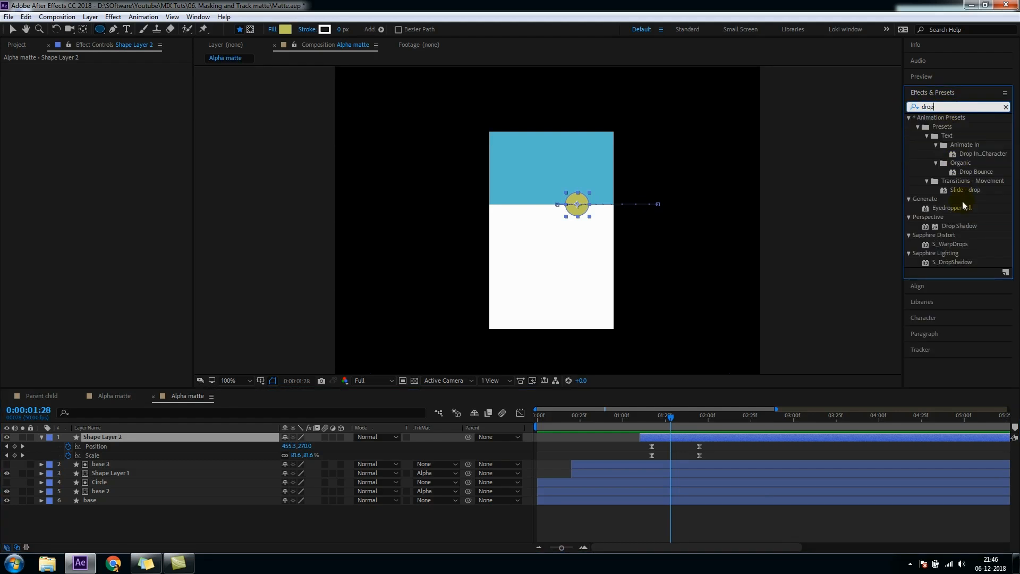
# Step: Add a Drop Shadow to the yellow circle: 34% opacity, 174° direction, distance 6, softness 18
pyautogui.click(960, 226)
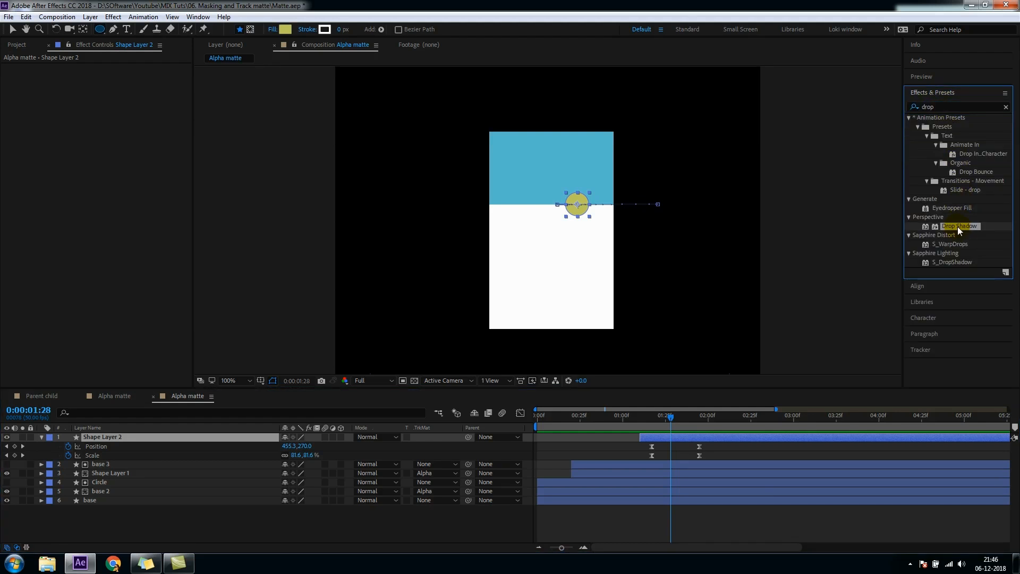
pyautogui.doubleClick(959, 226)
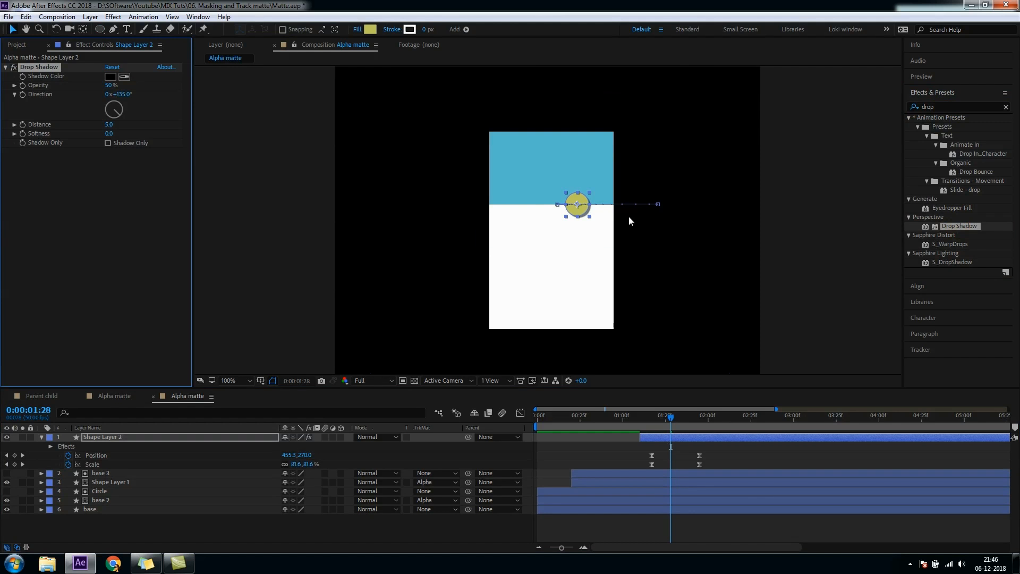
pyautogui.click(229, 380)
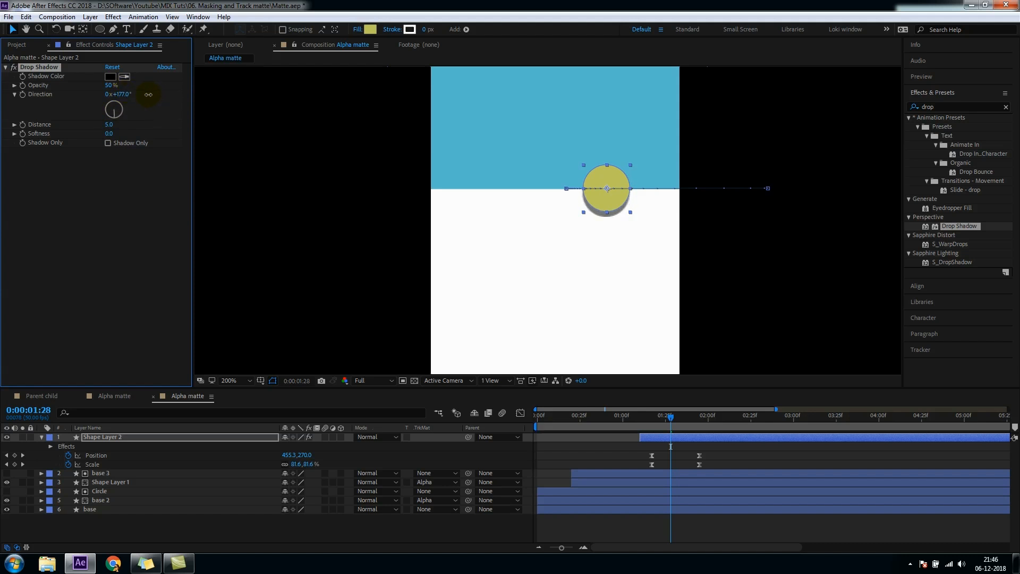
pyautogui.moveTo(110, 85); pyautogui.dragTo(104, 85)
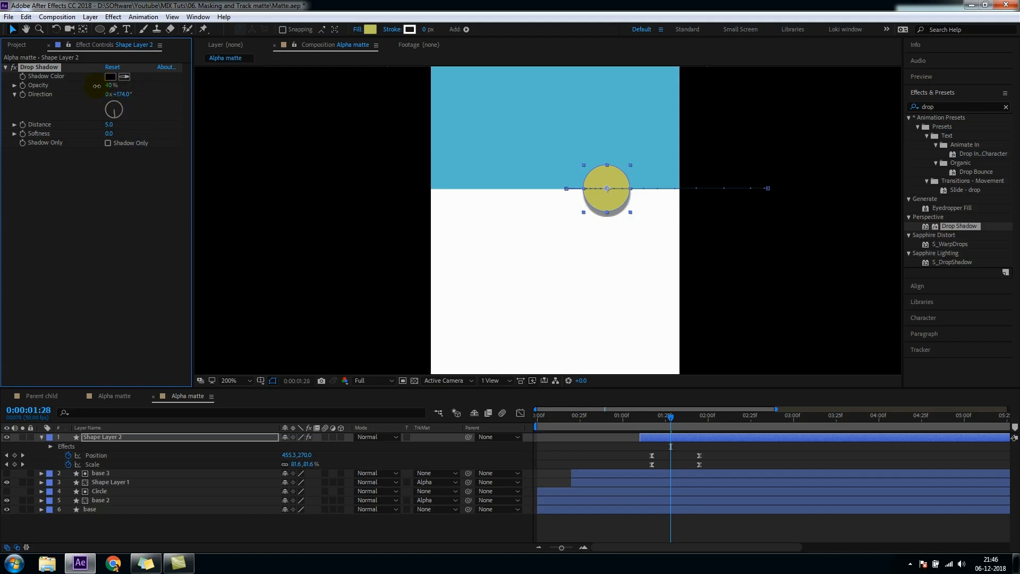
pyautogui.moveTo(111, 85); pyautogui.dragTo(111, 89)
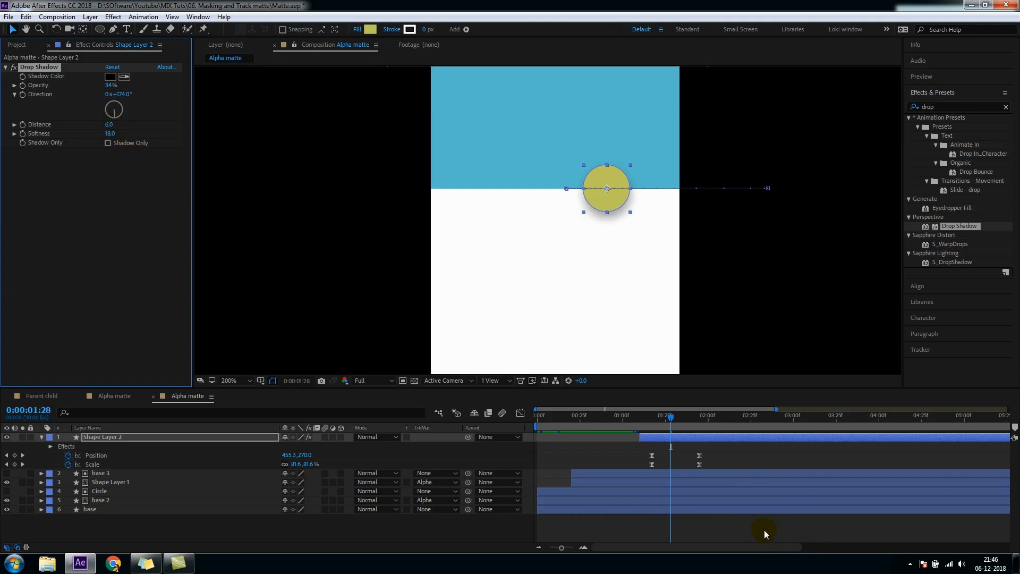
# Step: Preview the shadowed circle animation with the work area ending near 2:25
pyautogui.click(755, 415)
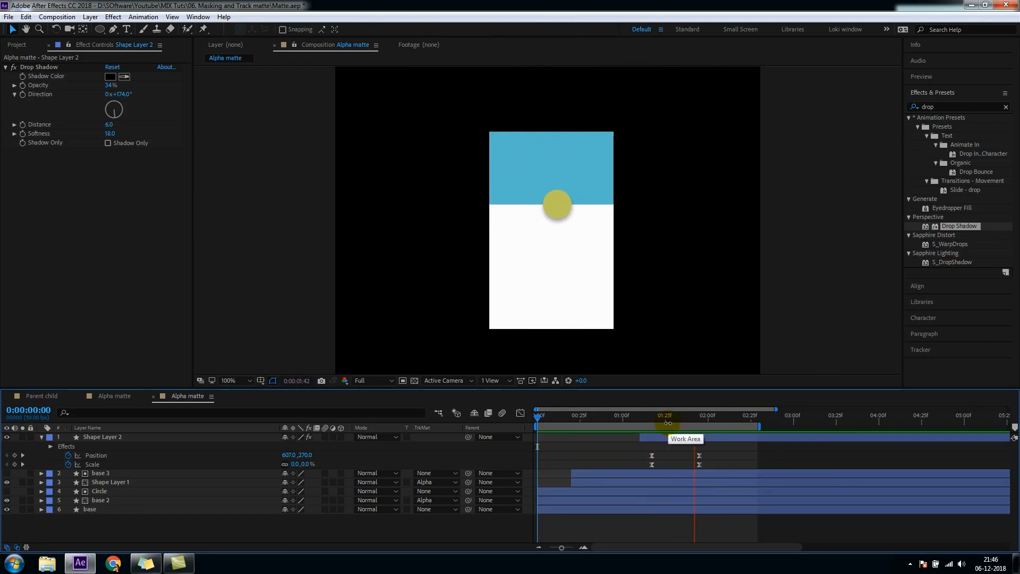
pyautogui.click(737, 426)
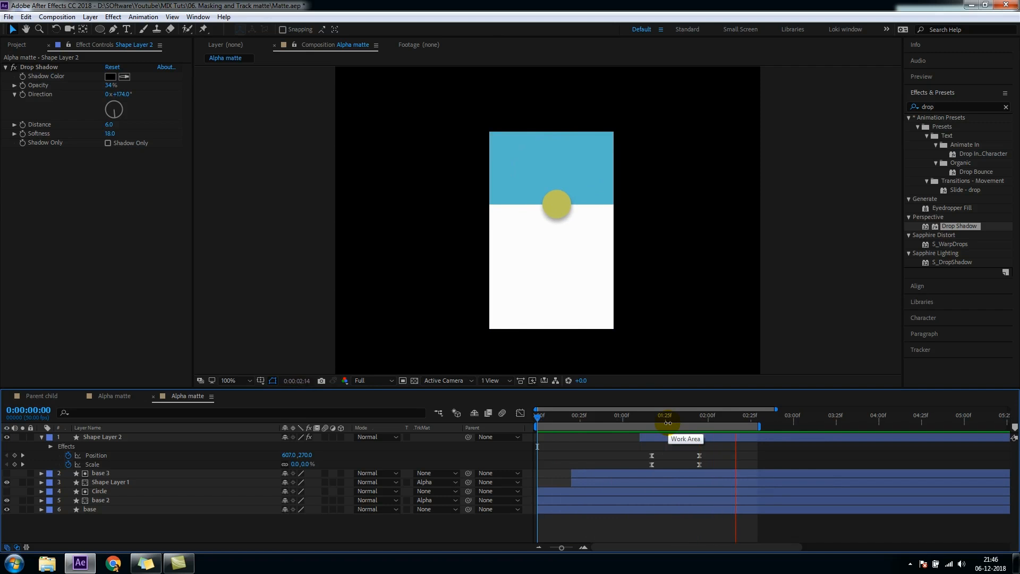